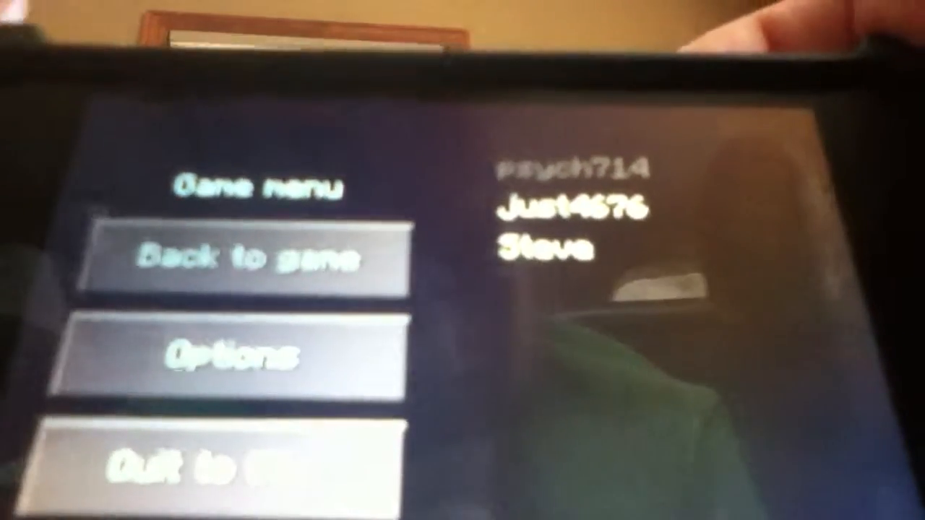
left_click(248, 260)
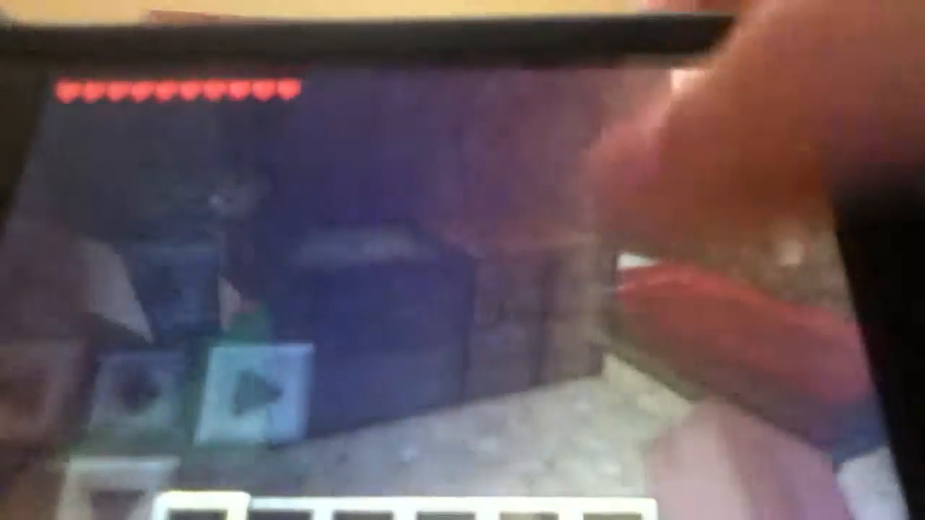